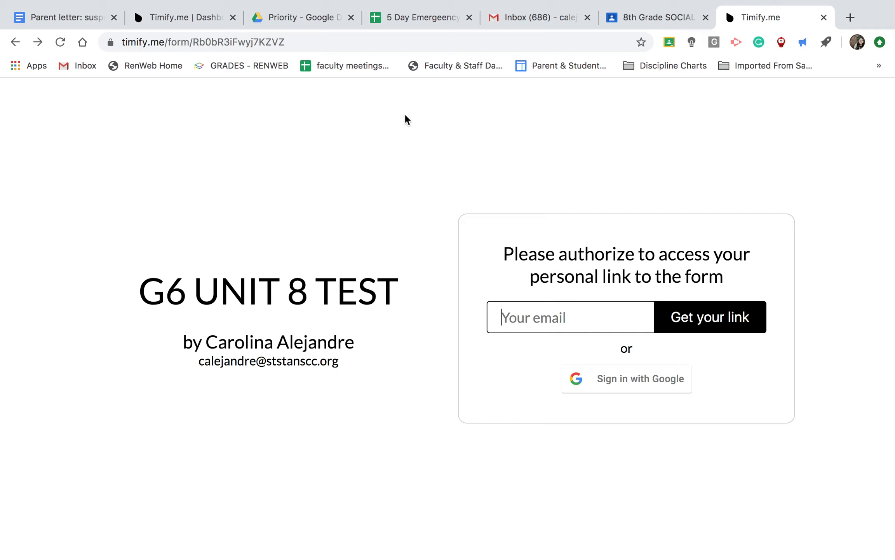
pyautogui.moveTo(473, 189)
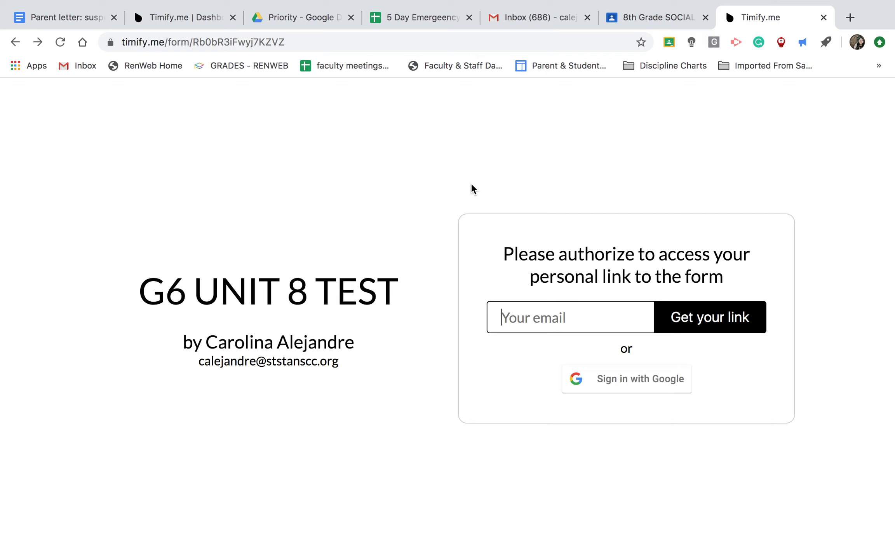
pyautogui.moveTo(163, 135)
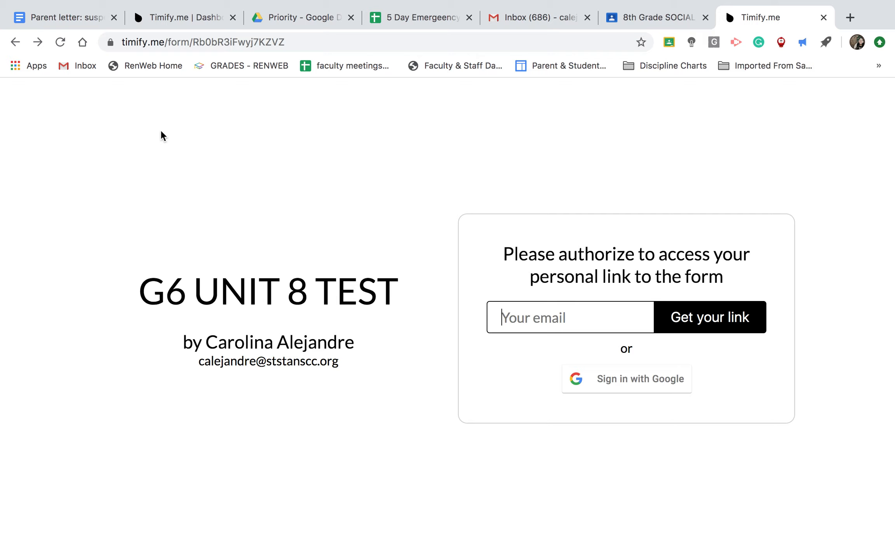
pyautogui.moveTo(350, 221)
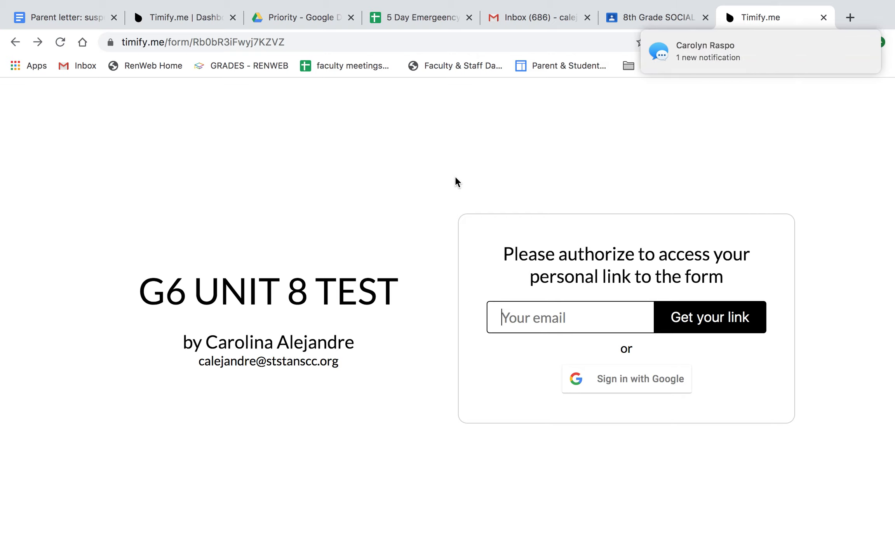
# Return to the Timify.me personal link page for G6 UNIT 8 TEST with its 45 min limit
pyautogui.click(627, 378)
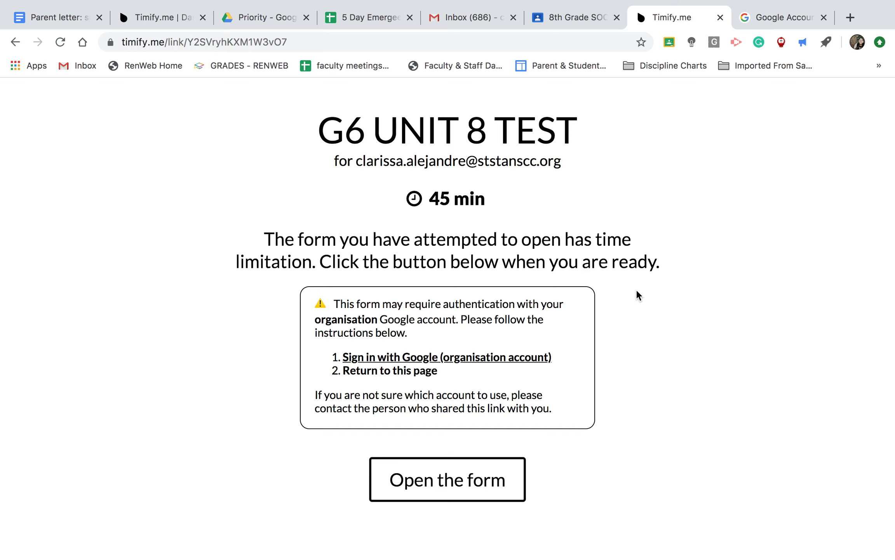